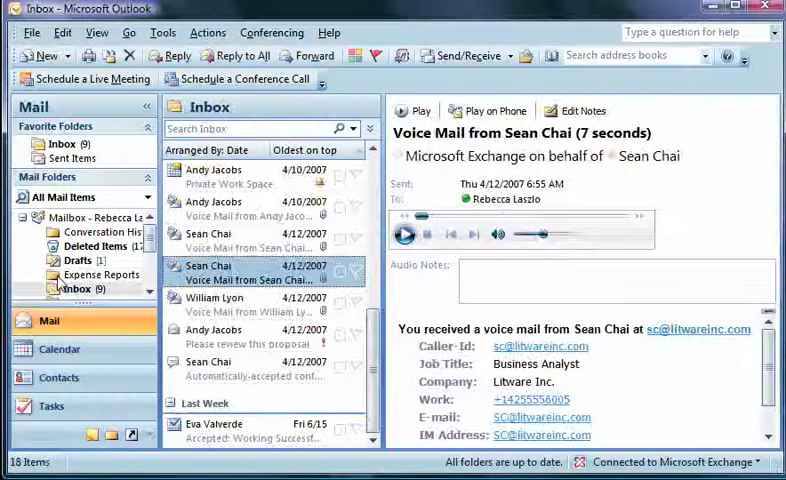
Go to the Expense Reports folder and open Eva's expense report message.
left_click(99, 274)
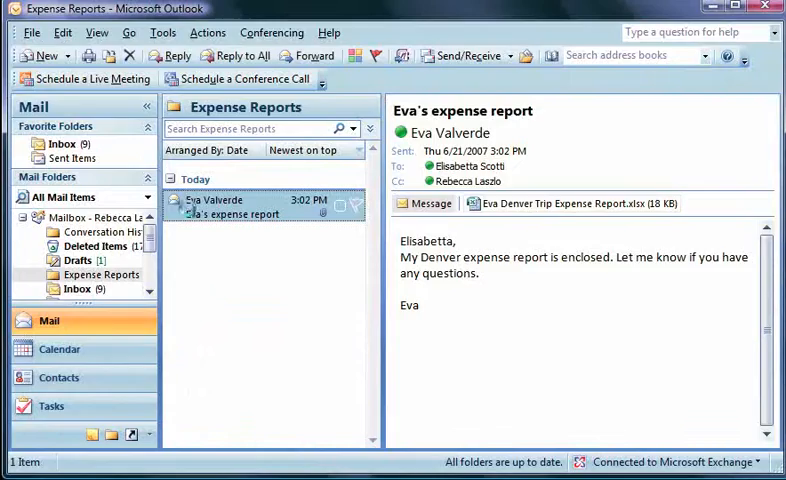
double_click(230, 207)
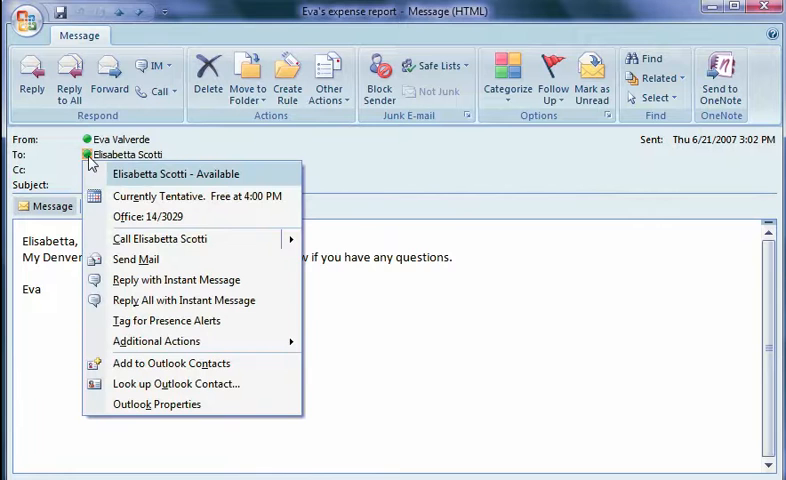
mouse_move(160, 239)
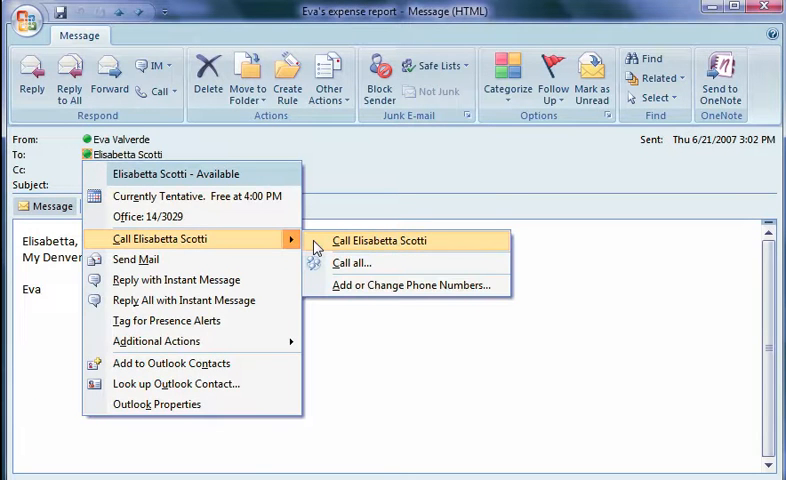
left_click(378, 240)
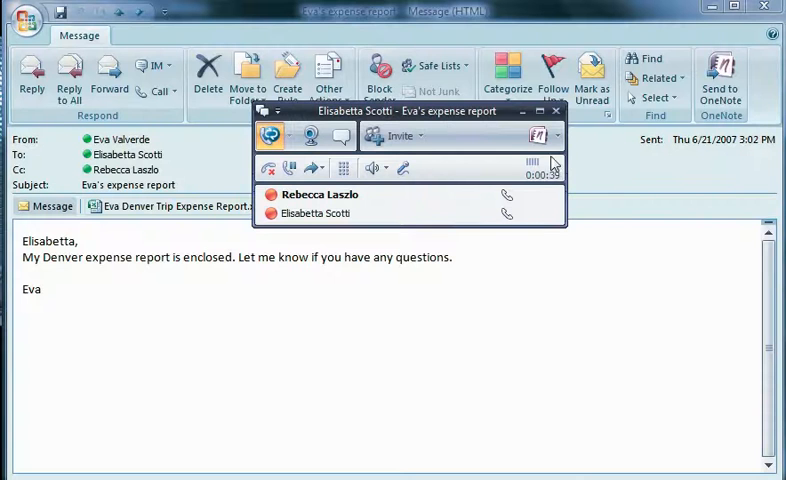
Share via Live Meeting from the call and accept the invitation on Elisabetta's side.
left_click(539, 135)
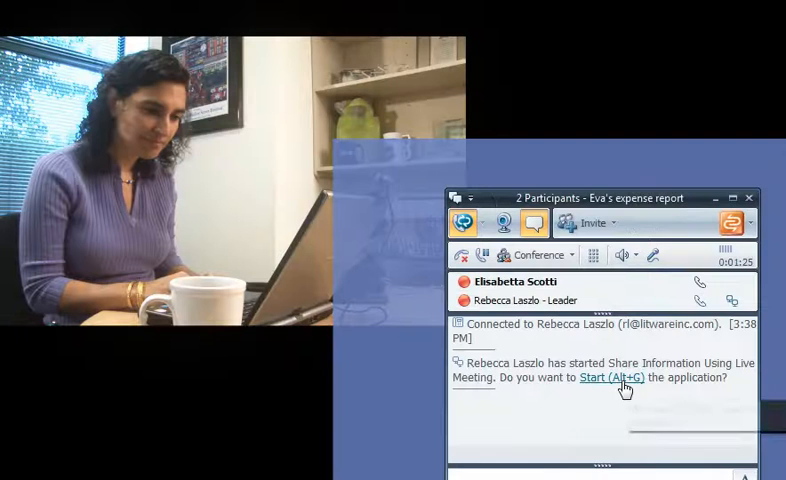
left_click(608, 378)
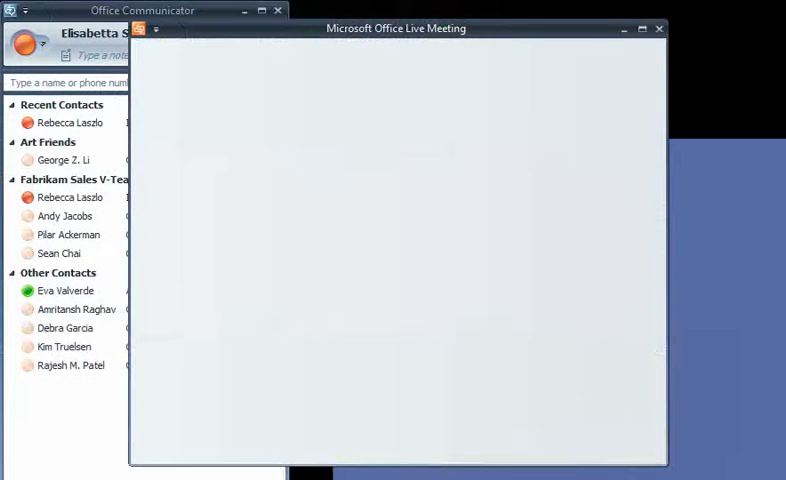